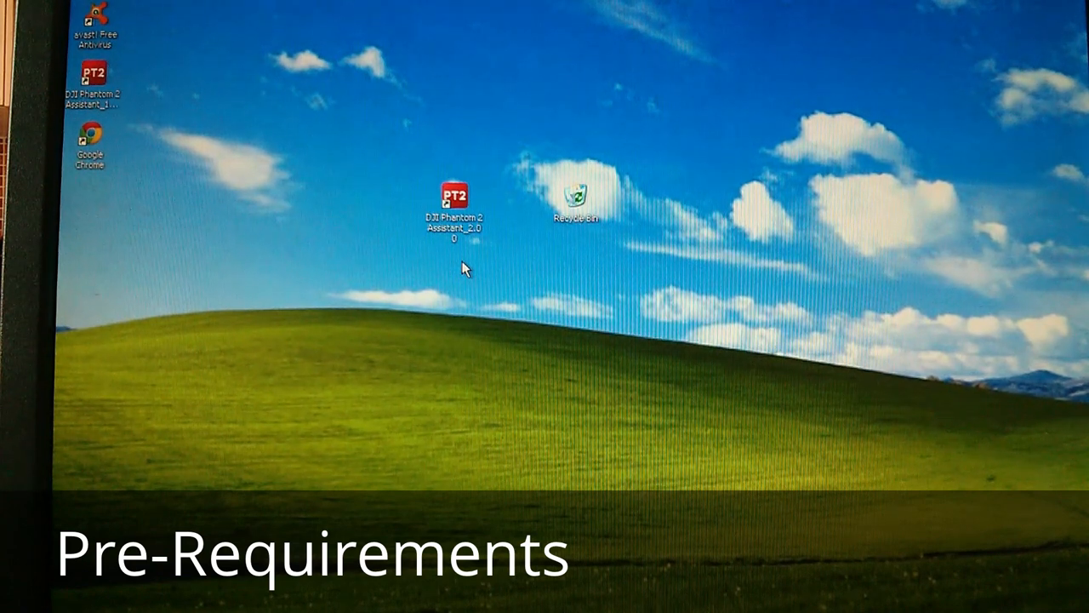
mouse_move(514, 119)
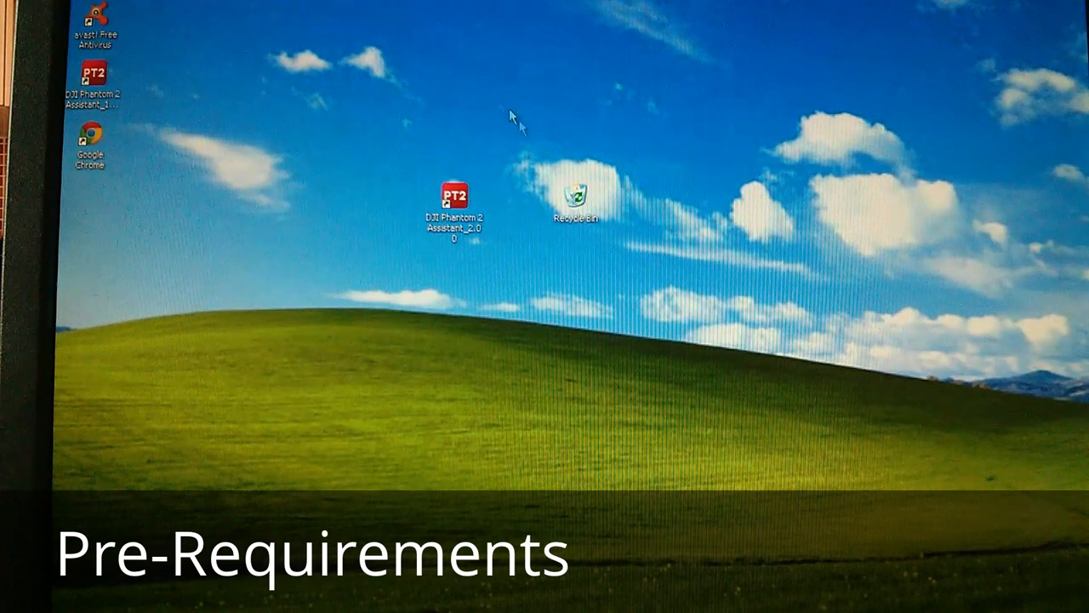
mouse_move(459, 303)
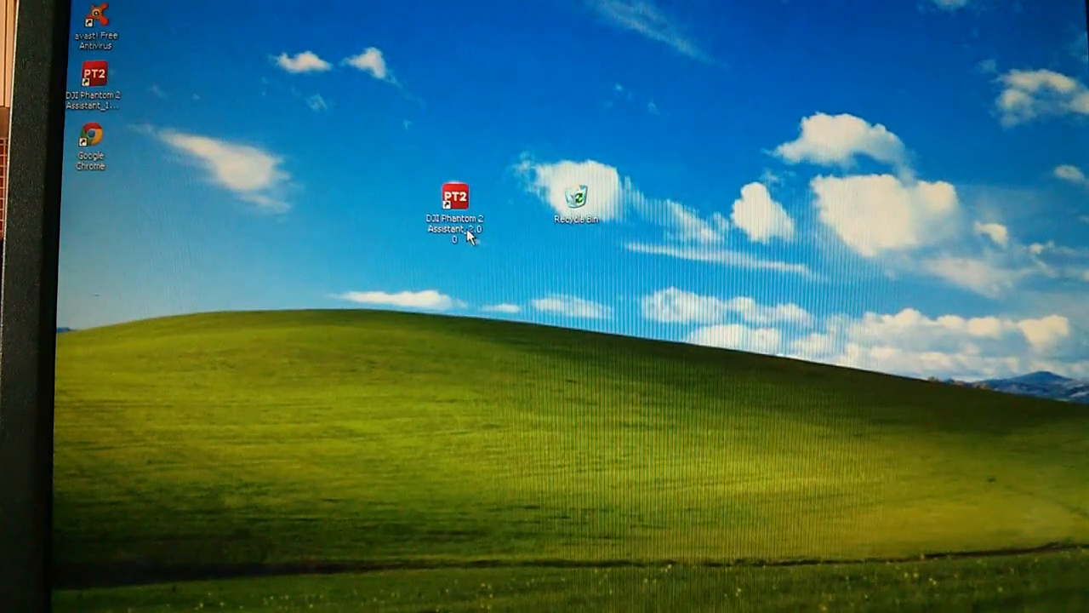
mouse_move(470, 272)
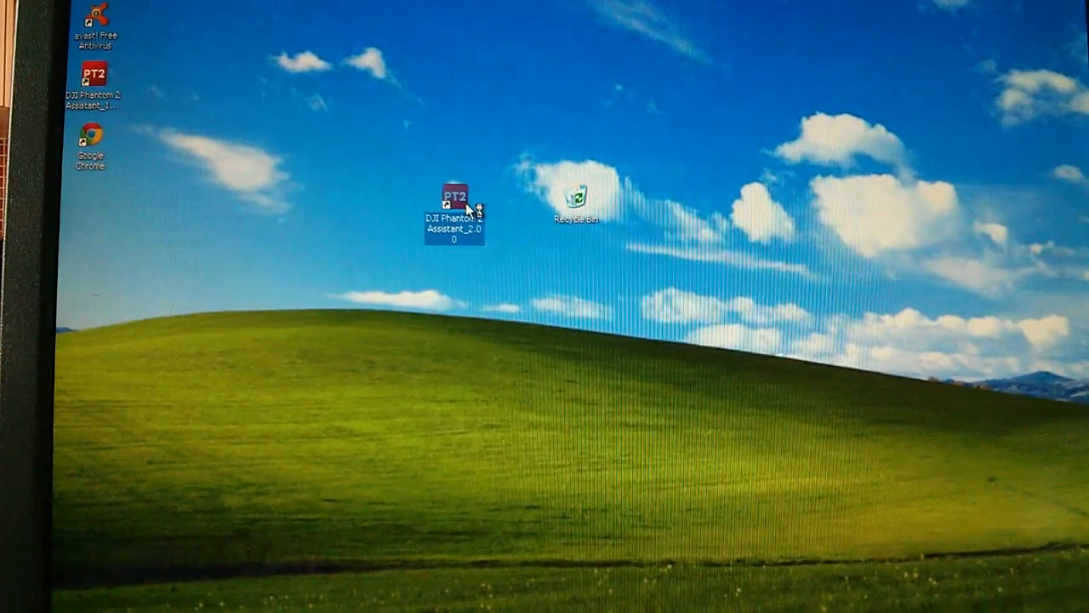
Launch the Assistant, run the P330CB camera firmware upgrade to 1.0.1.24 and acknowledge the success notice
double_click(455, 207)
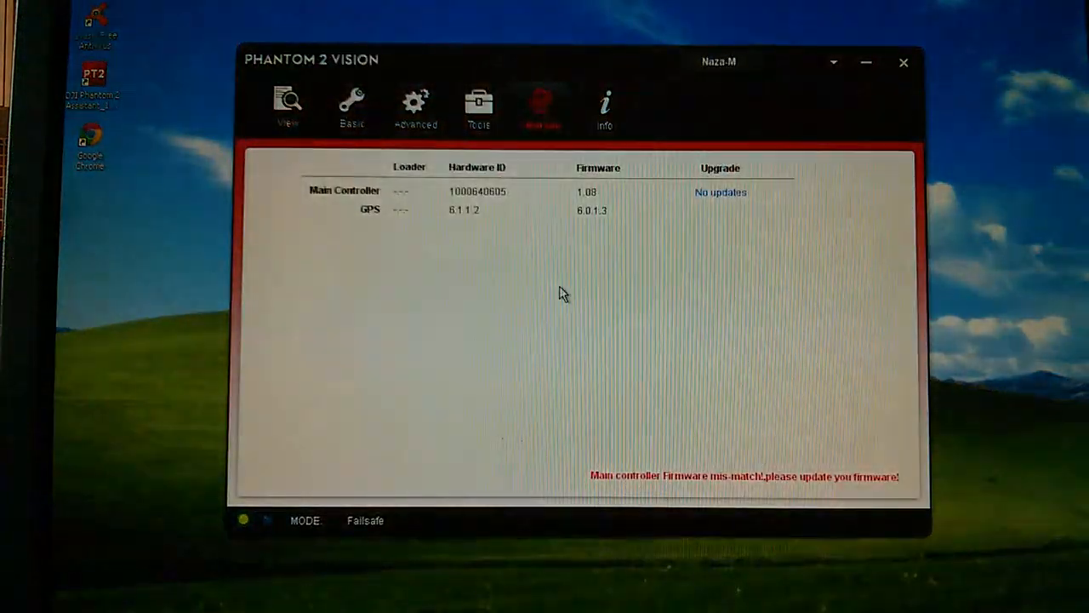
click(541, 105)
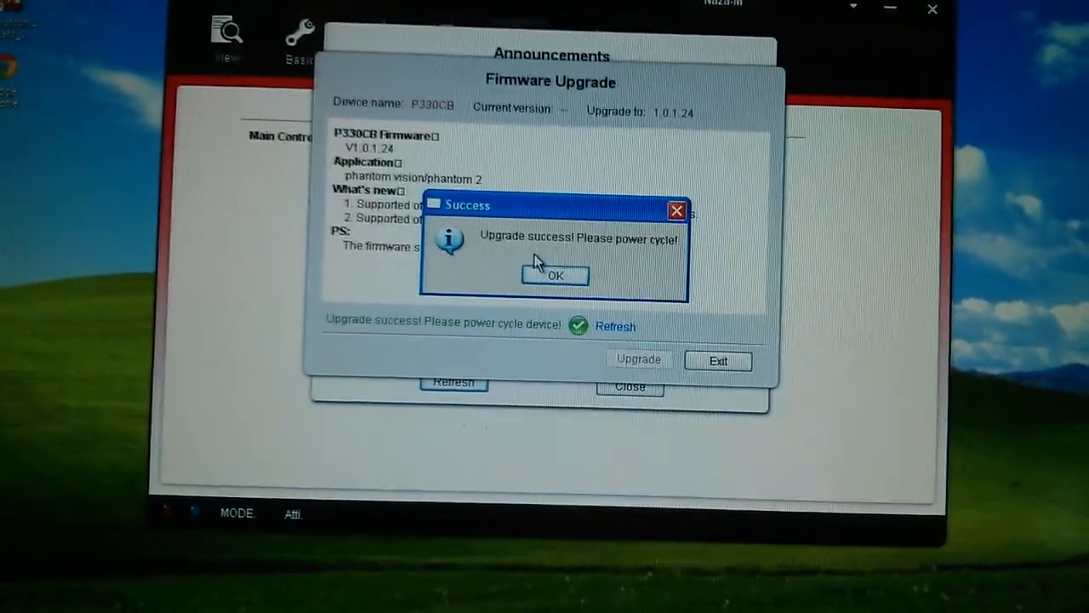
click(554, 275)
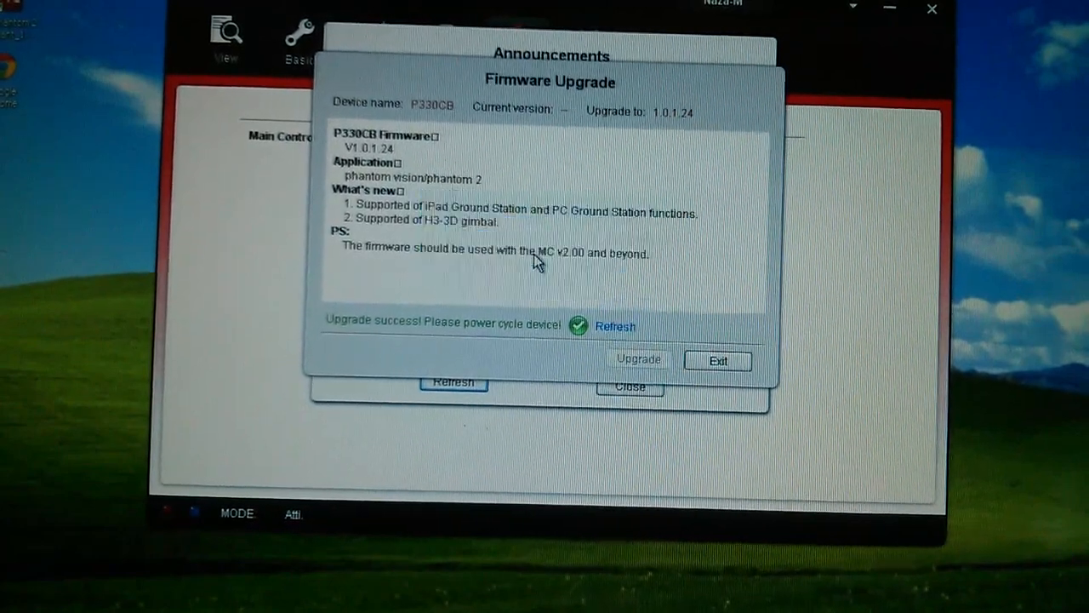
Leave the camera upgrade window so main controller firmware 2.00 downloads to replace 1.08
click(719, 361)
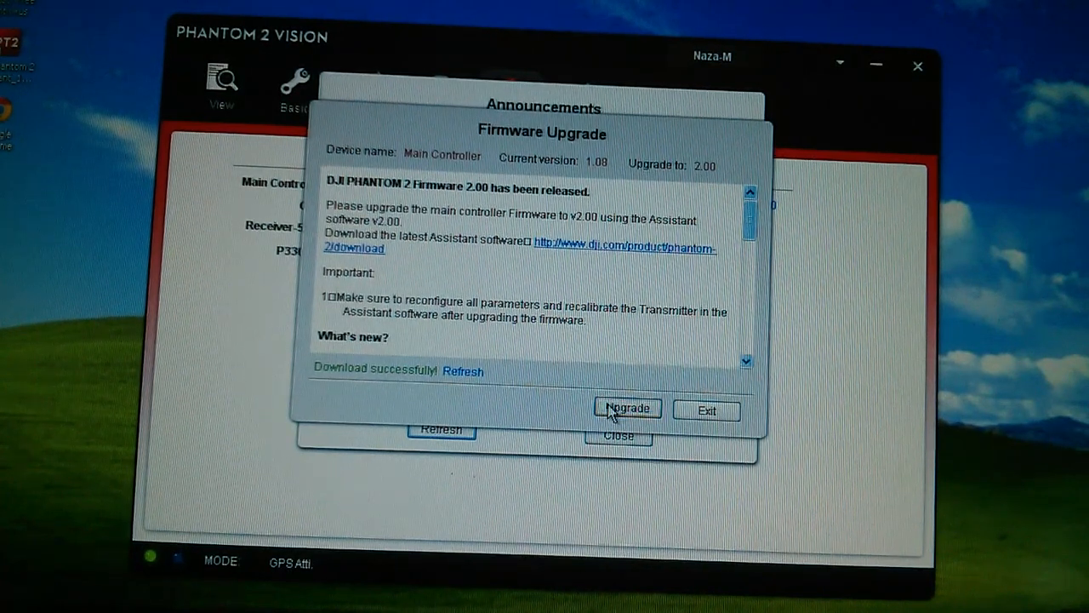
Upgrade the main controller firmware to 2.00, confirming the warning and acknowledging success
click(626, 408)
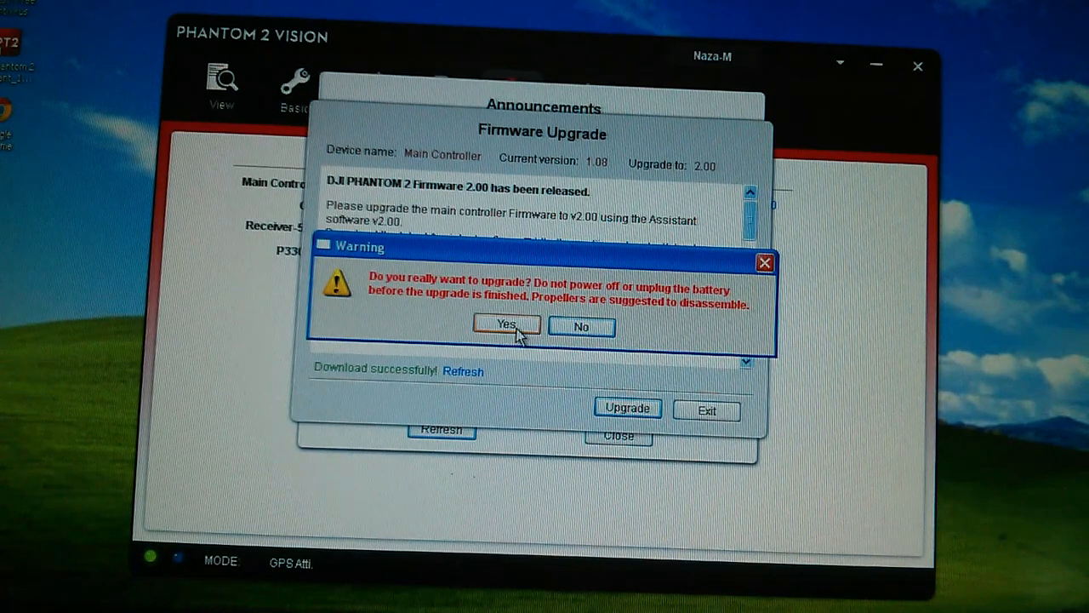
click(507, 327)
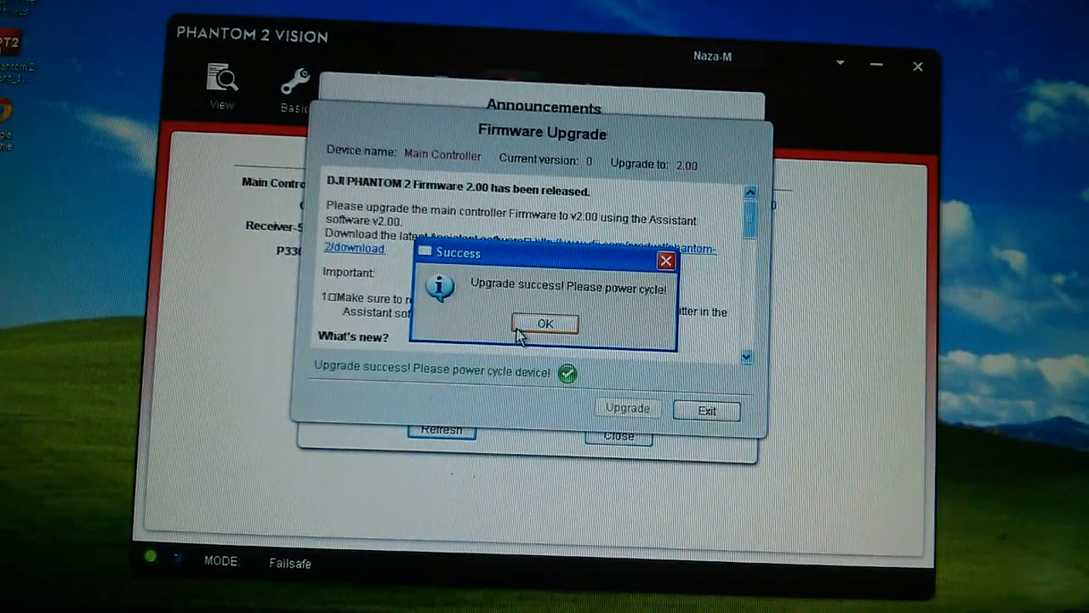
click(545, 323)
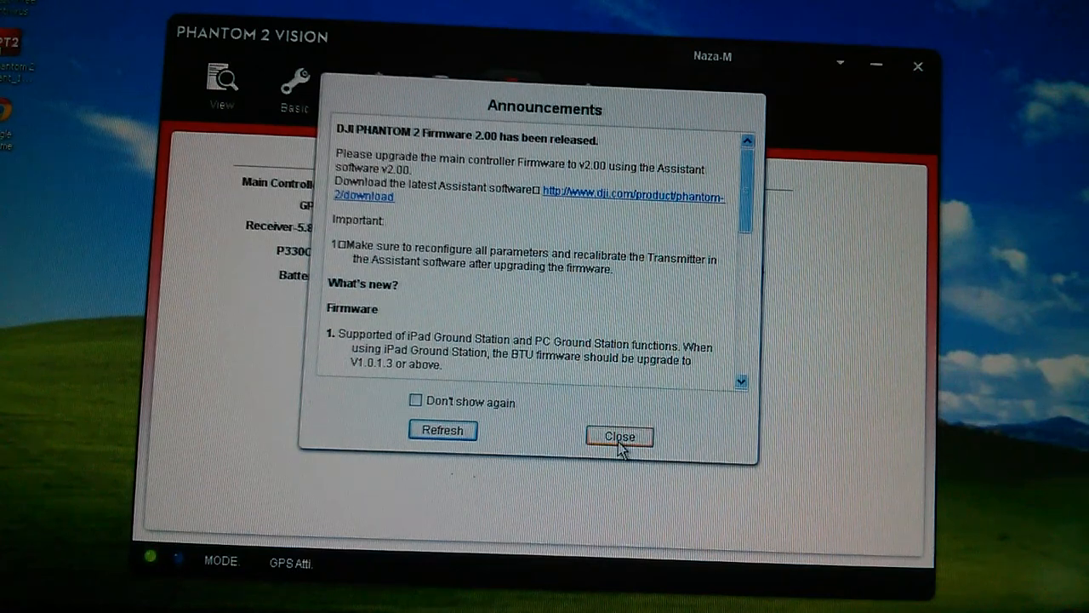
Dismiss the release announcements and switch to the View overview of current settings
click(620, 436)
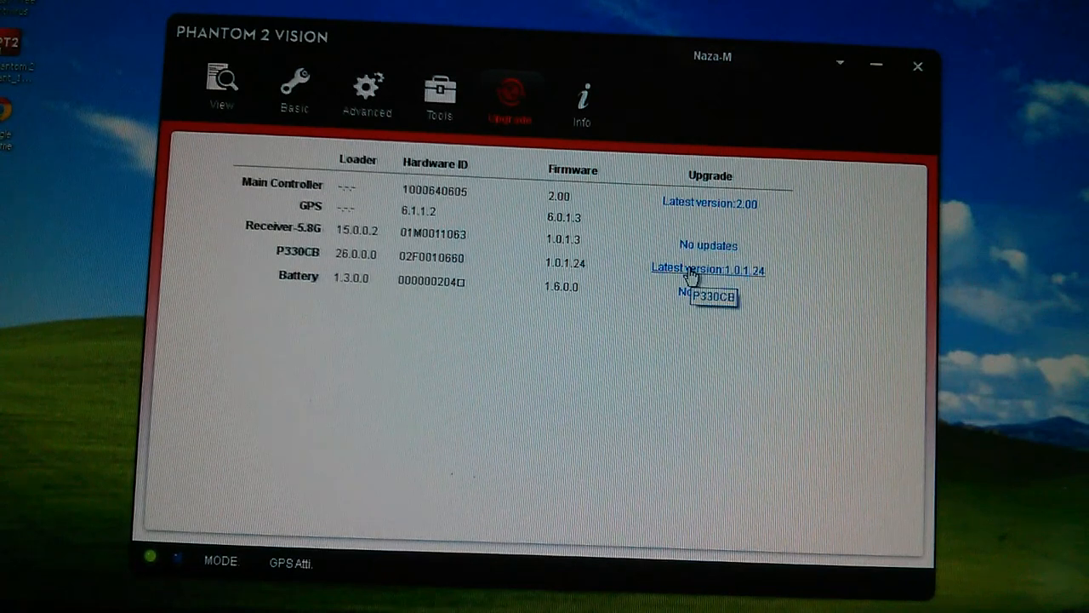
mouse_move(621, 276)
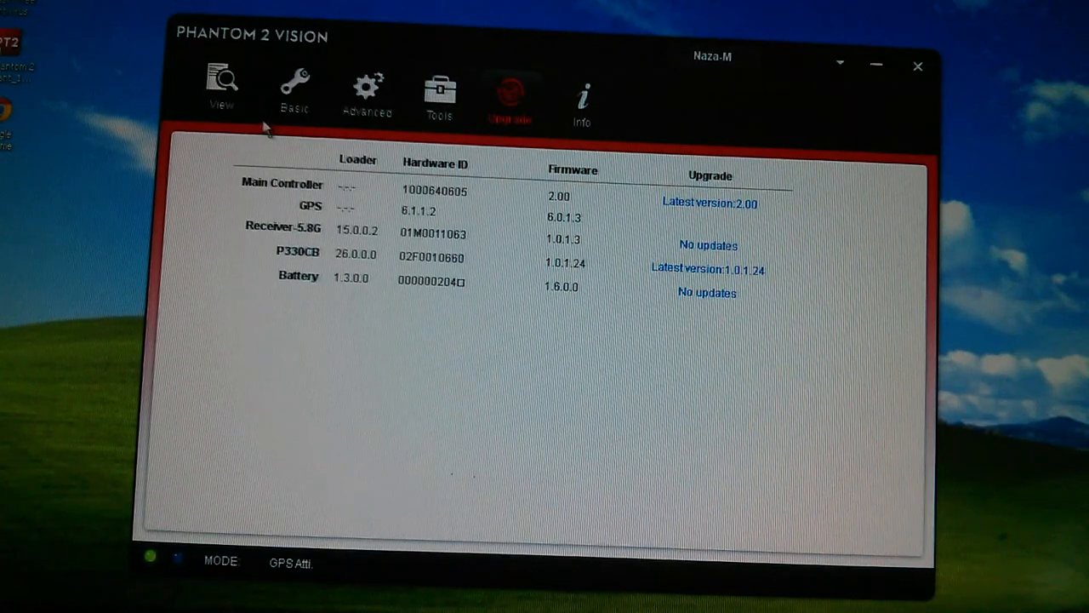
click(221, 85)
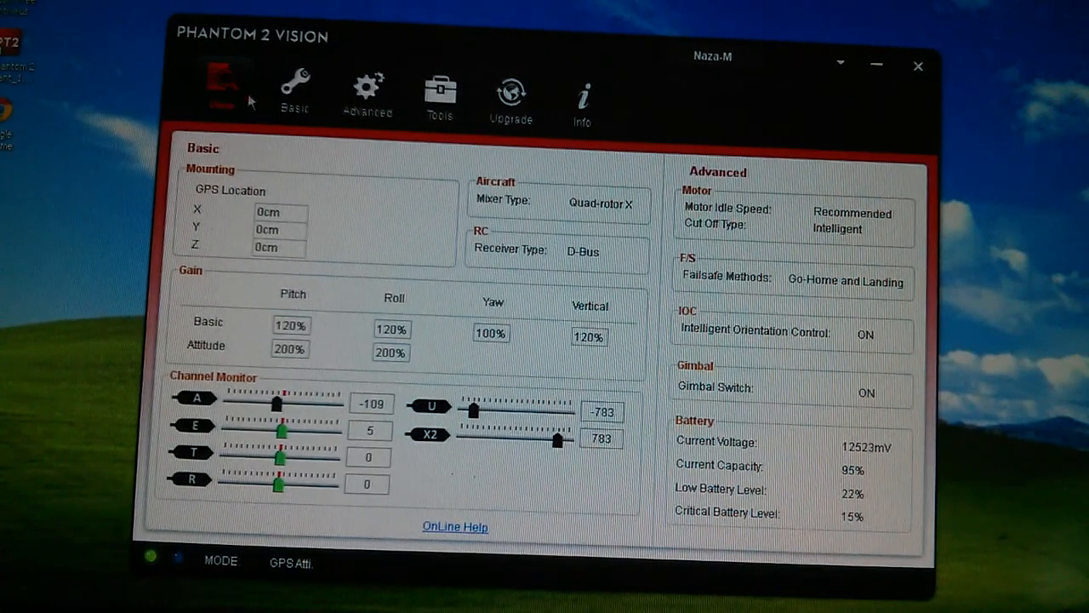
Run the transmitter stick calibration from Basic settings and dismiss the Info notice
click(221, 89)
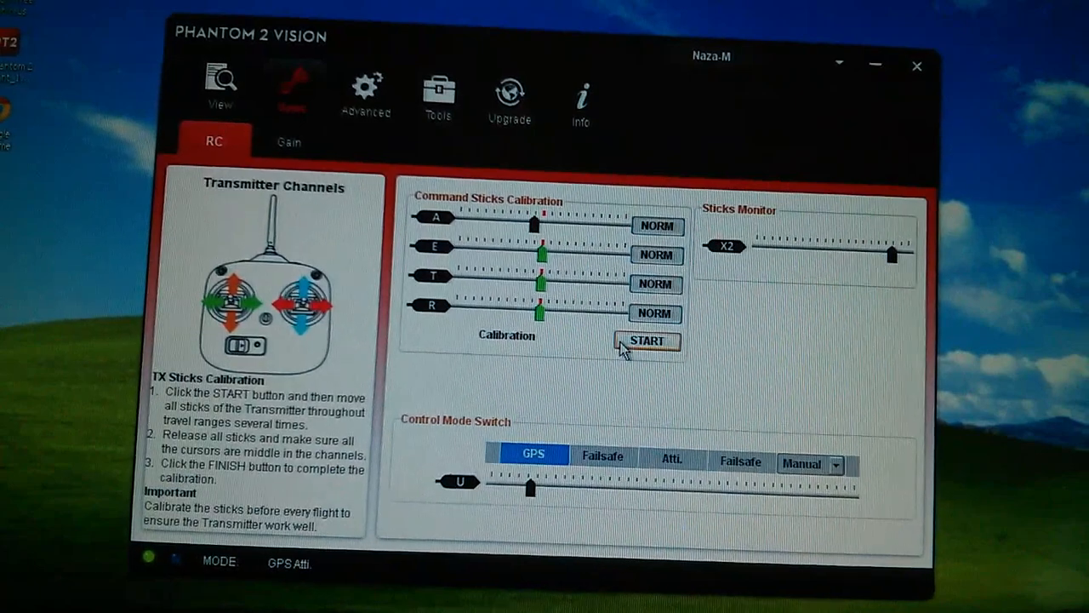
click(647, 340)
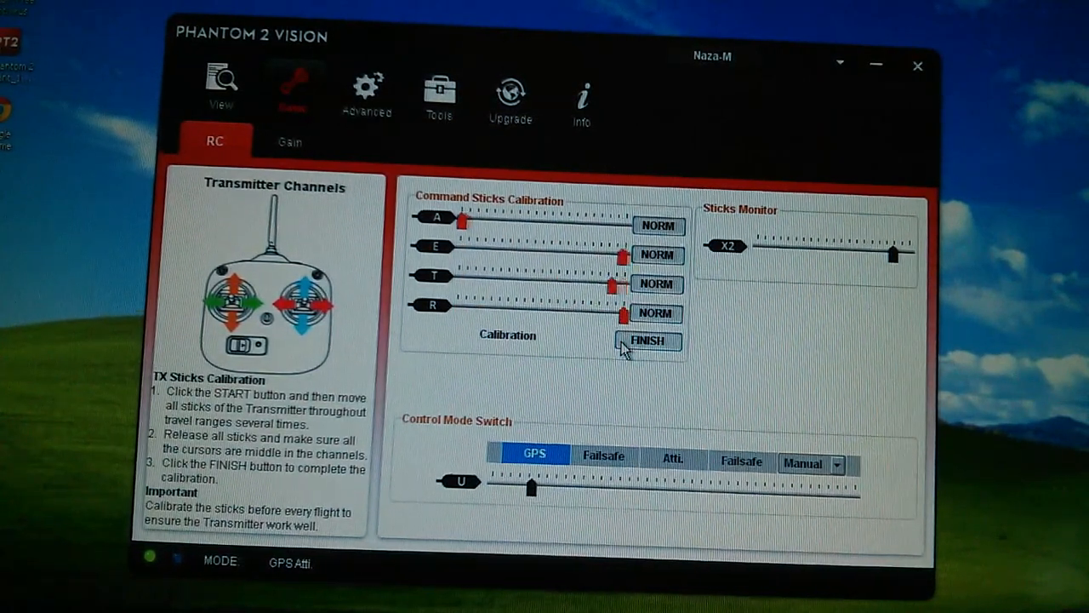
click(648, 340)
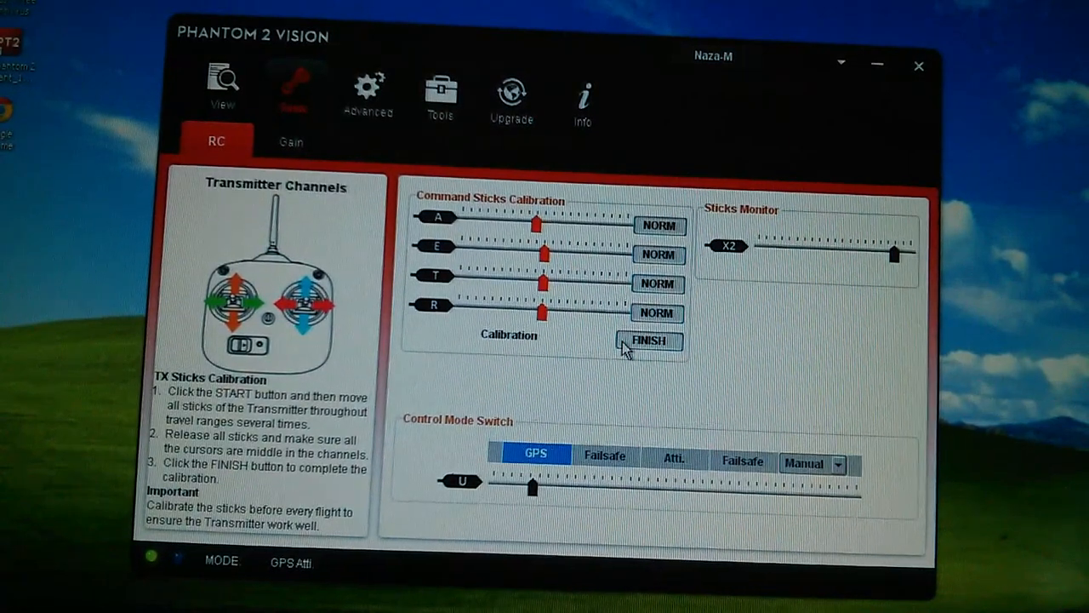
click(648, 340)
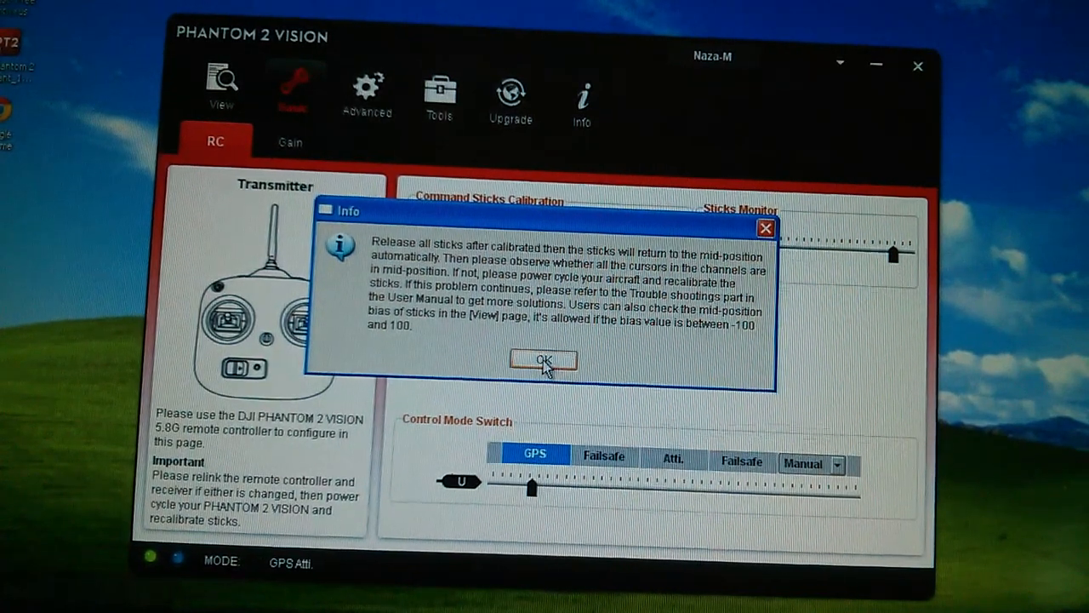
click(543, 360)
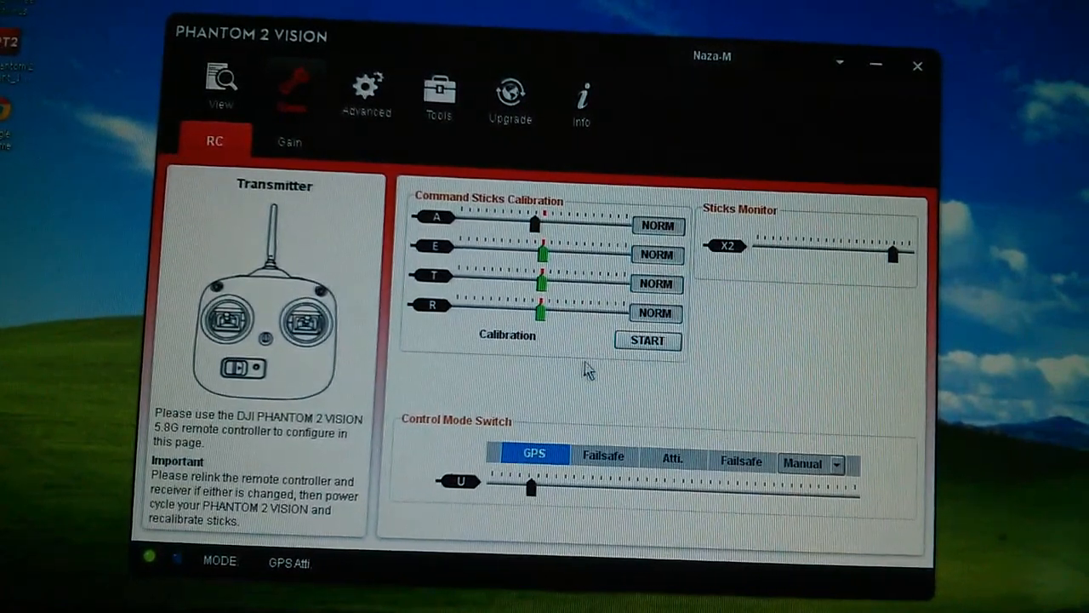
Repeat the stick calibration a second time, finishing with all four channels centred
click(646, 340)
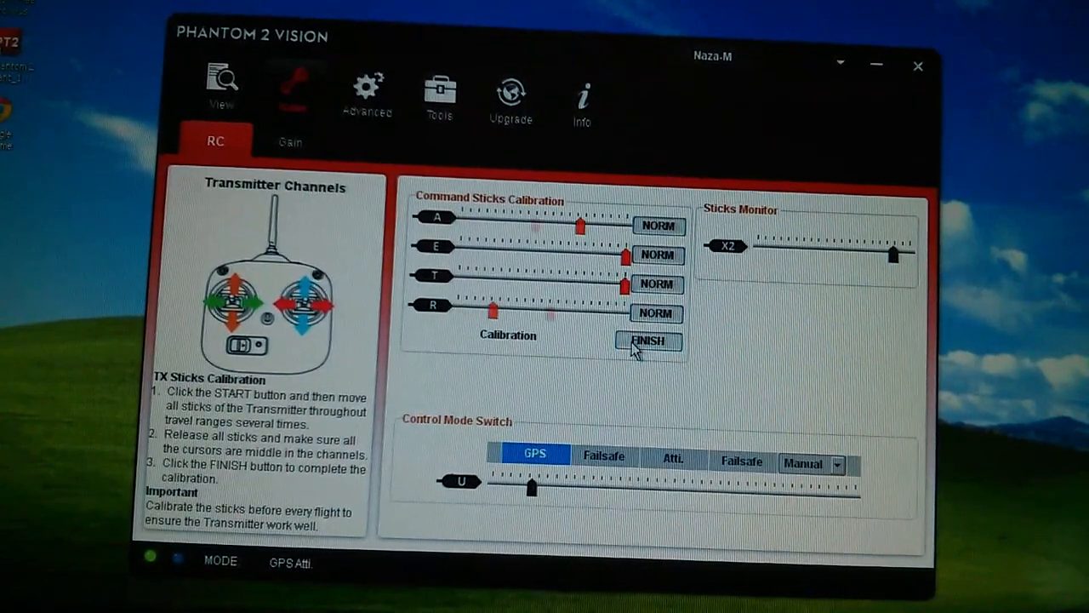
click(647, 340)
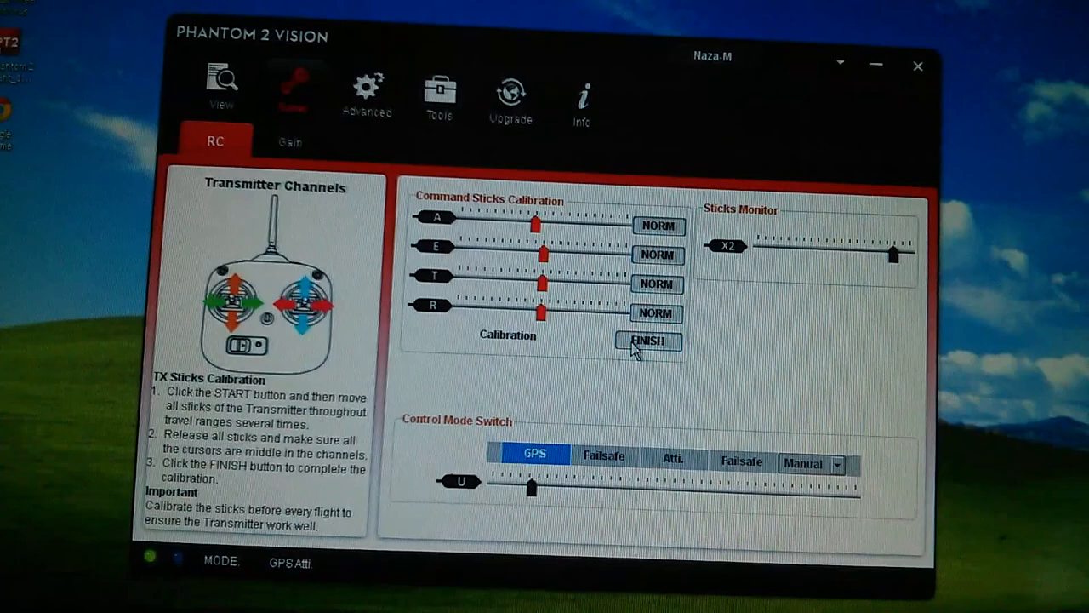
click(647, 340)
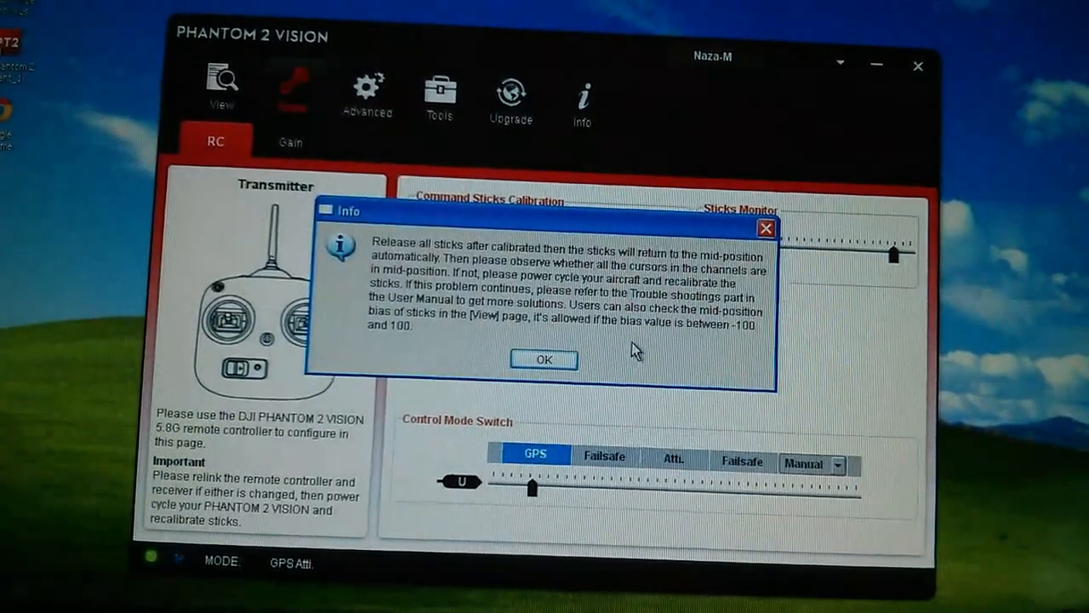
click(543, 359)
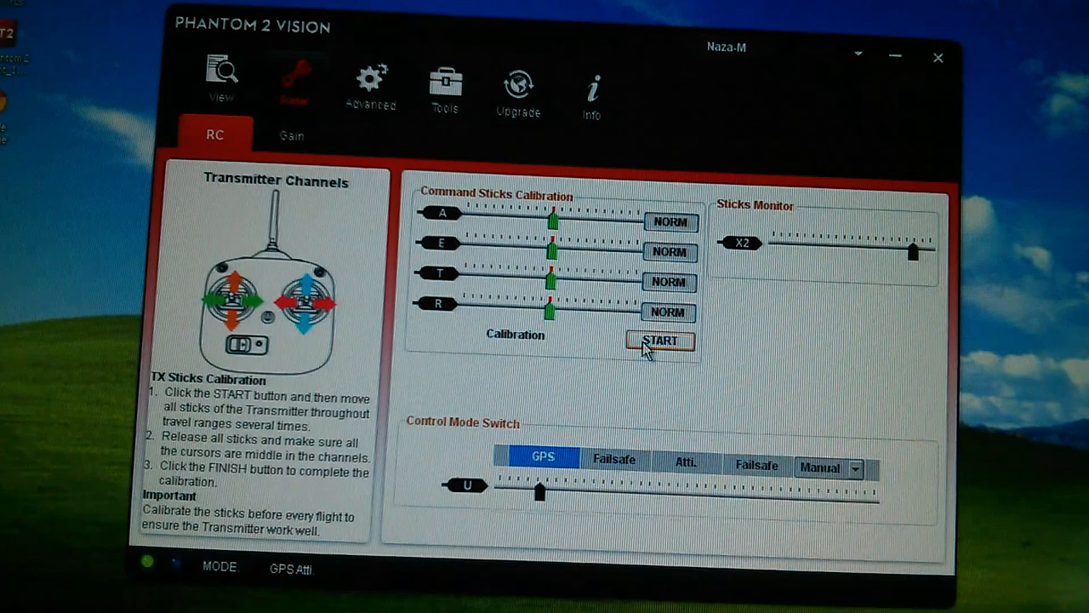
click(661, 341)
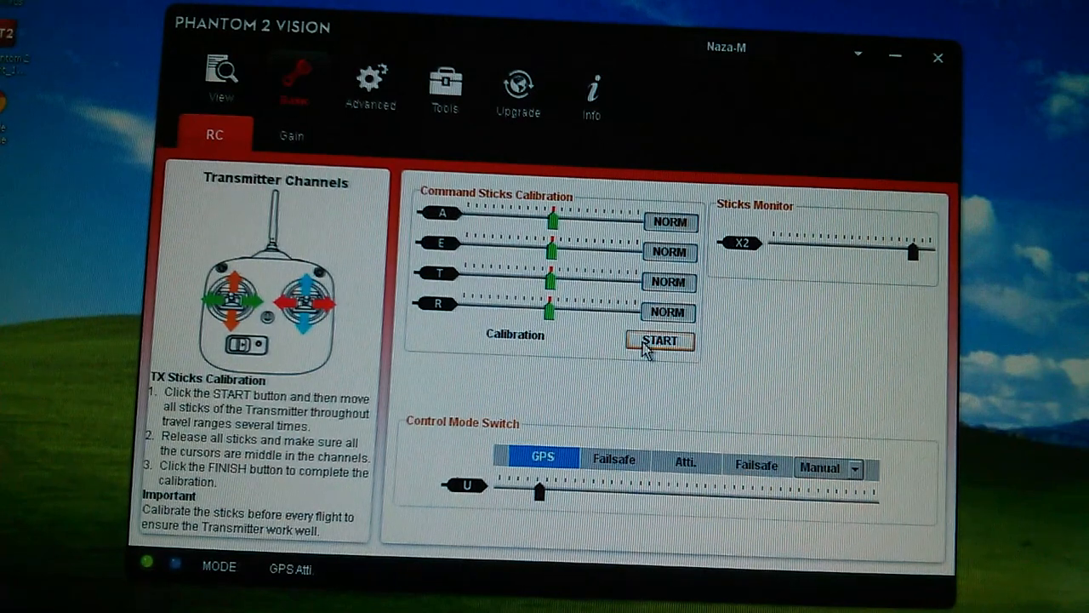
click(291, 137)
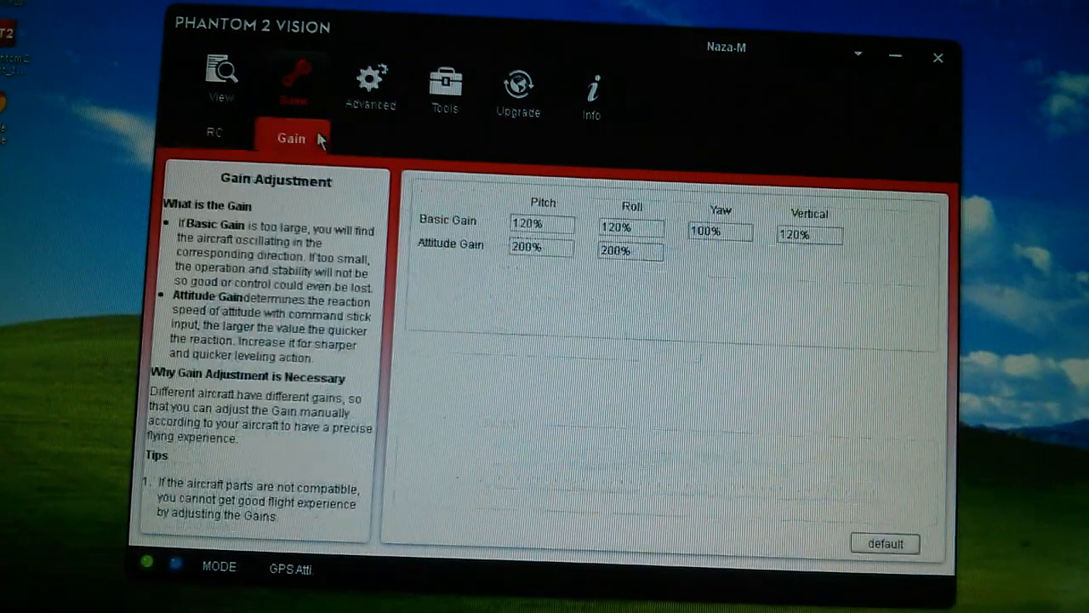
click(214, 134)
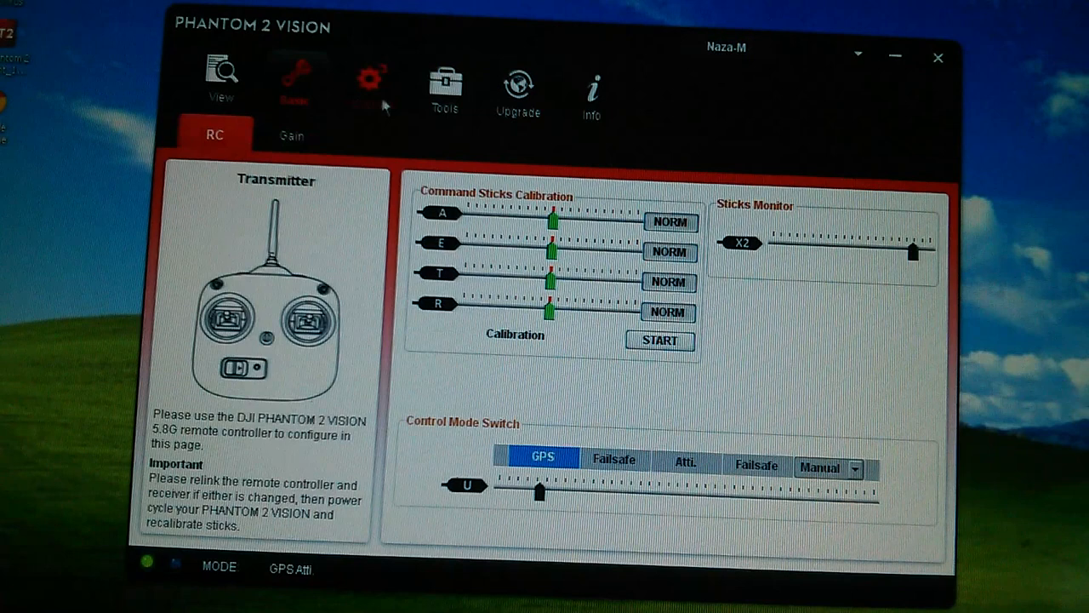
Browse the Advanced failsafe, IOC and gimbal settings, ending on the flight Limits page
click(371, 81)
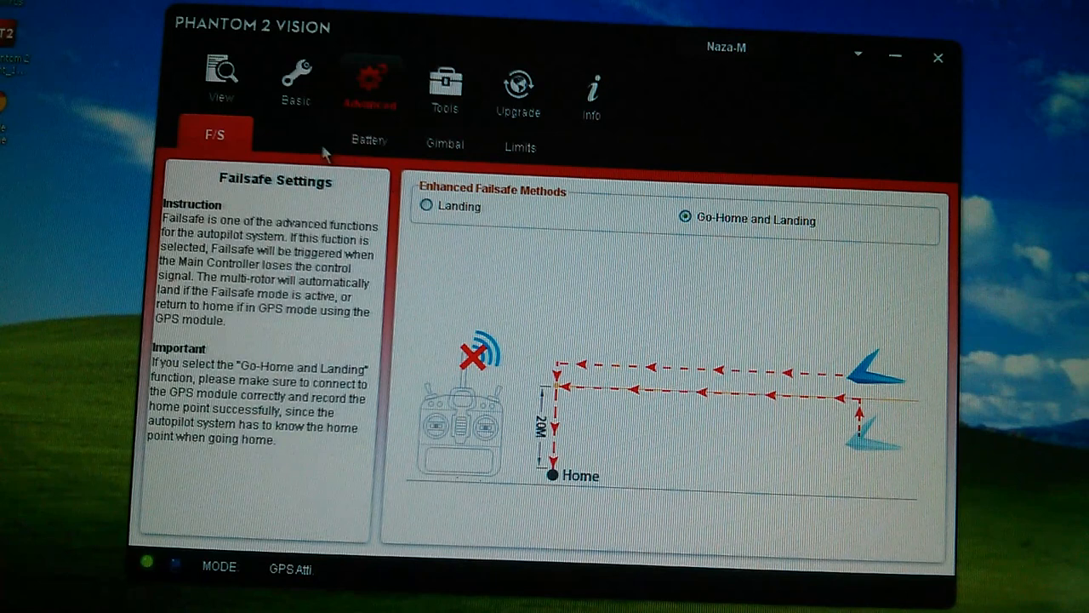
click(291, 138)
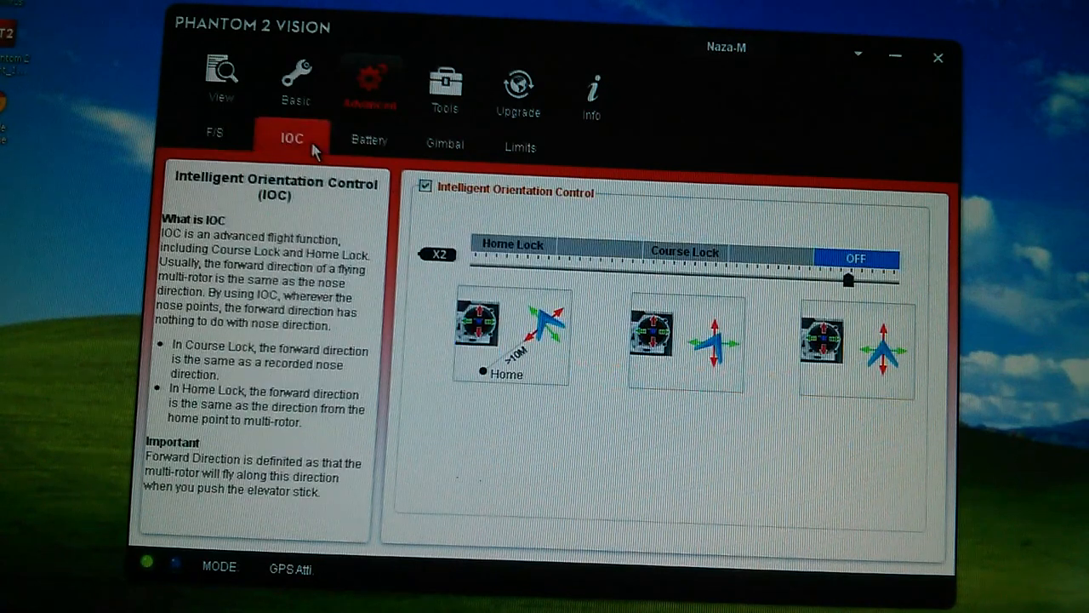
click(444, 145)
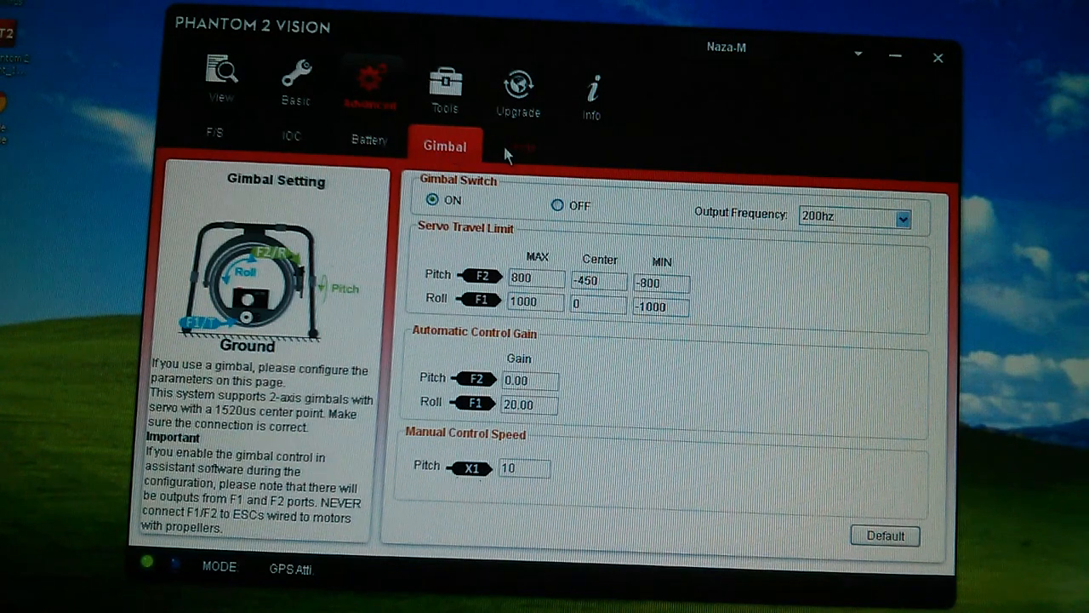
click(521, 145)
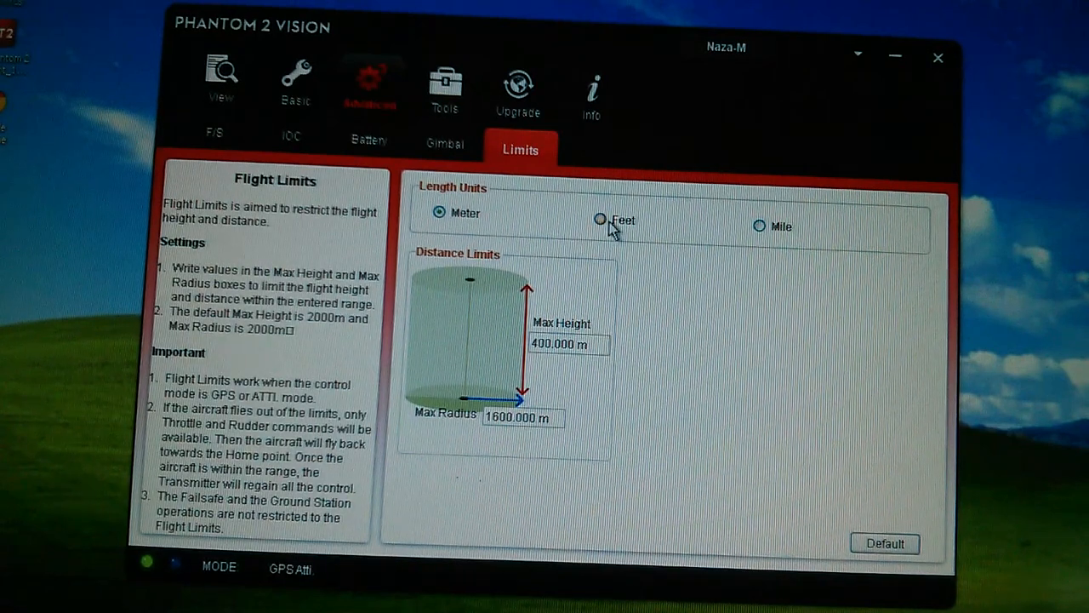
Show the flight limits in feet (1312 ft height, 5249 ft radius), then move to the IMU Tools page
click(601, 219)
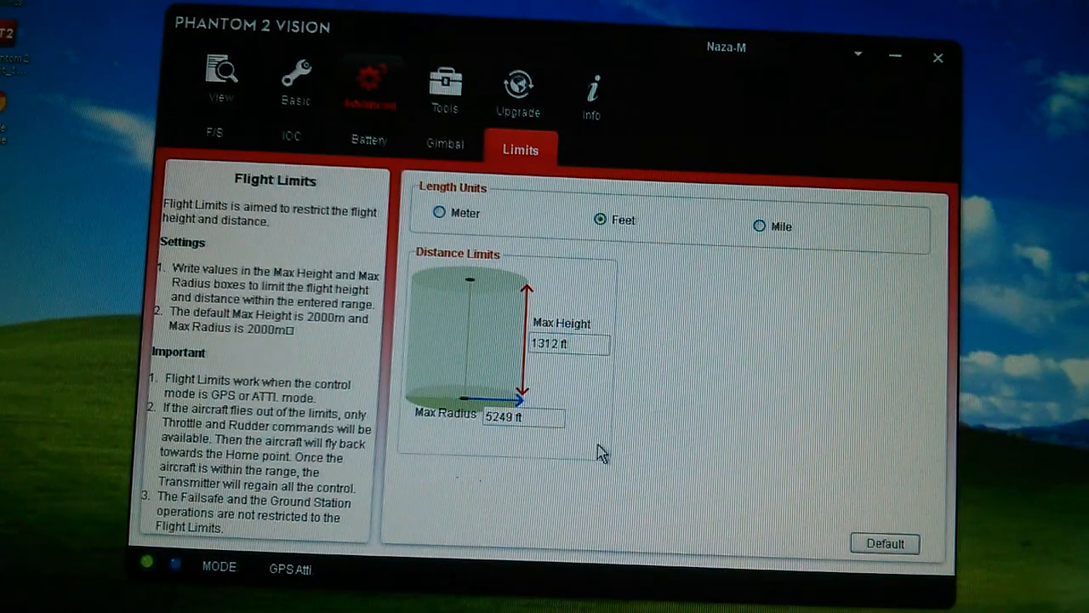
mouse_move(538, 458)
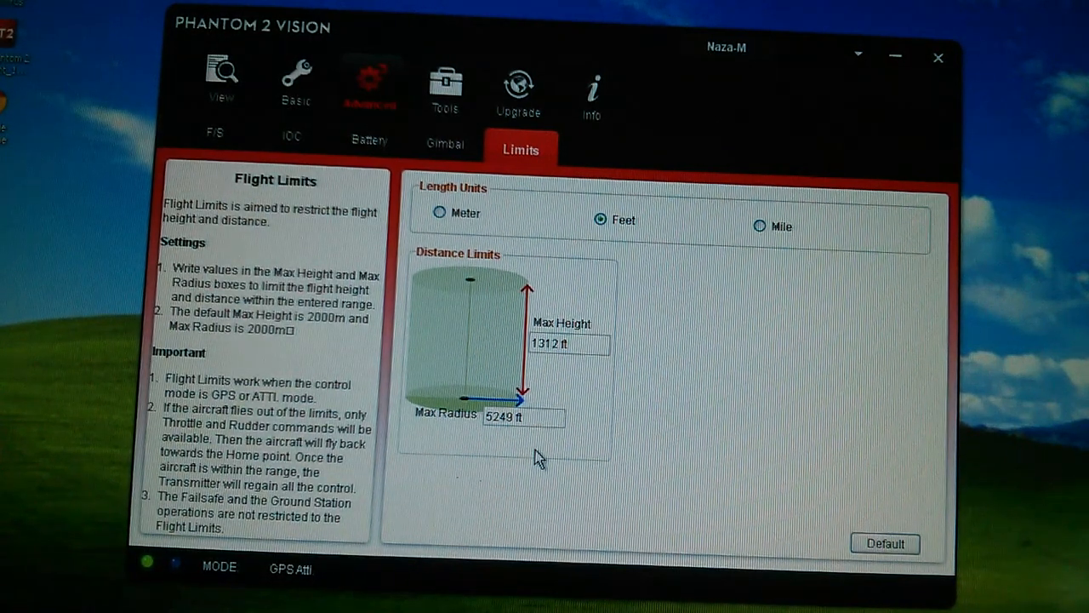
mouse_move(667, 323)
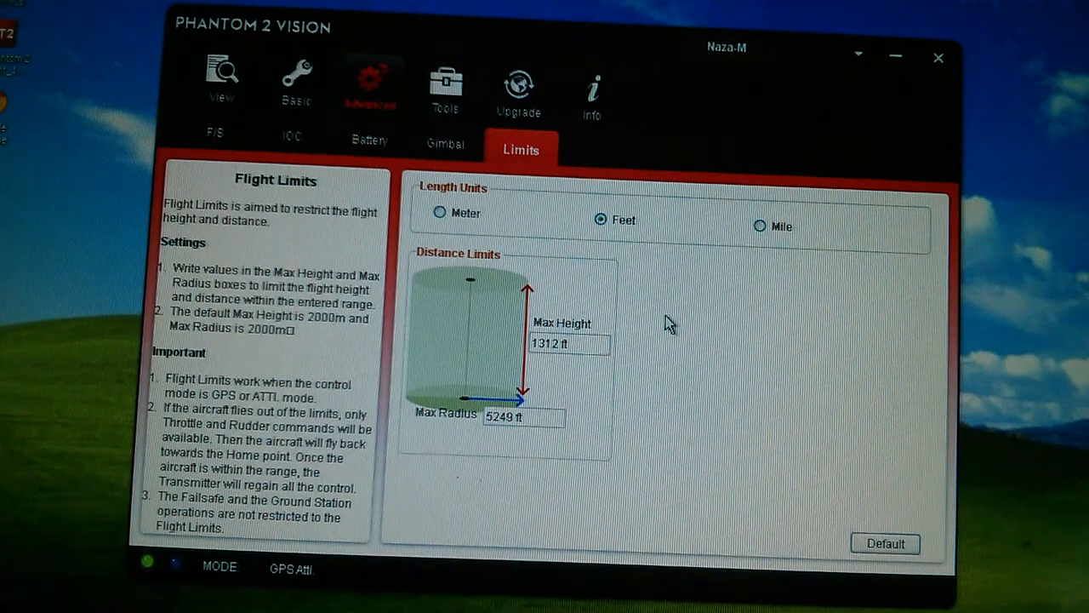
click(446, 82)
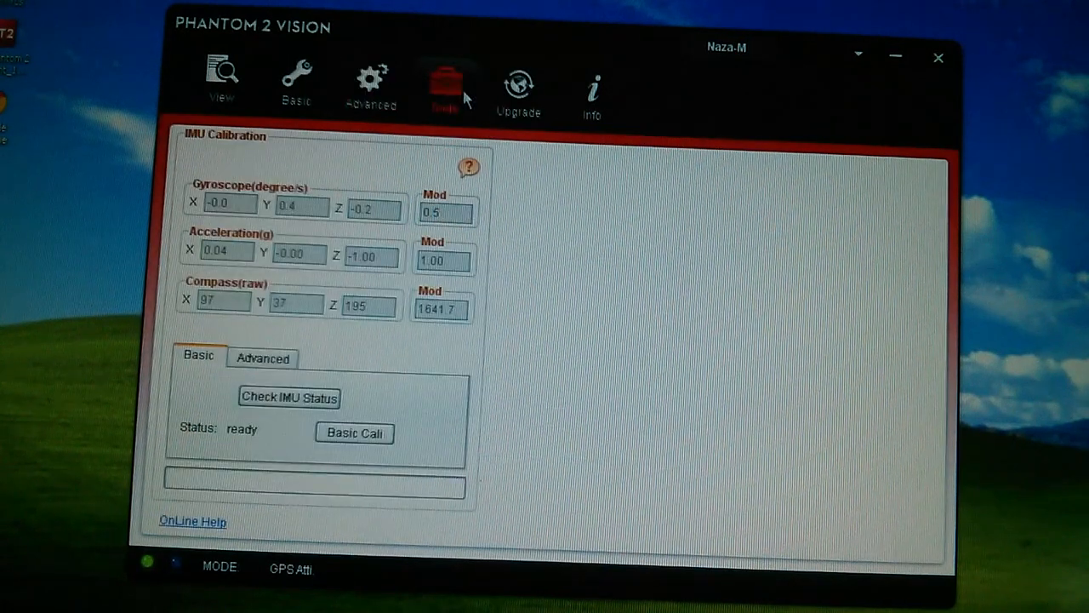
Review the firmware upgrade table, then close the Assistant to the desktop
click(518, 85)
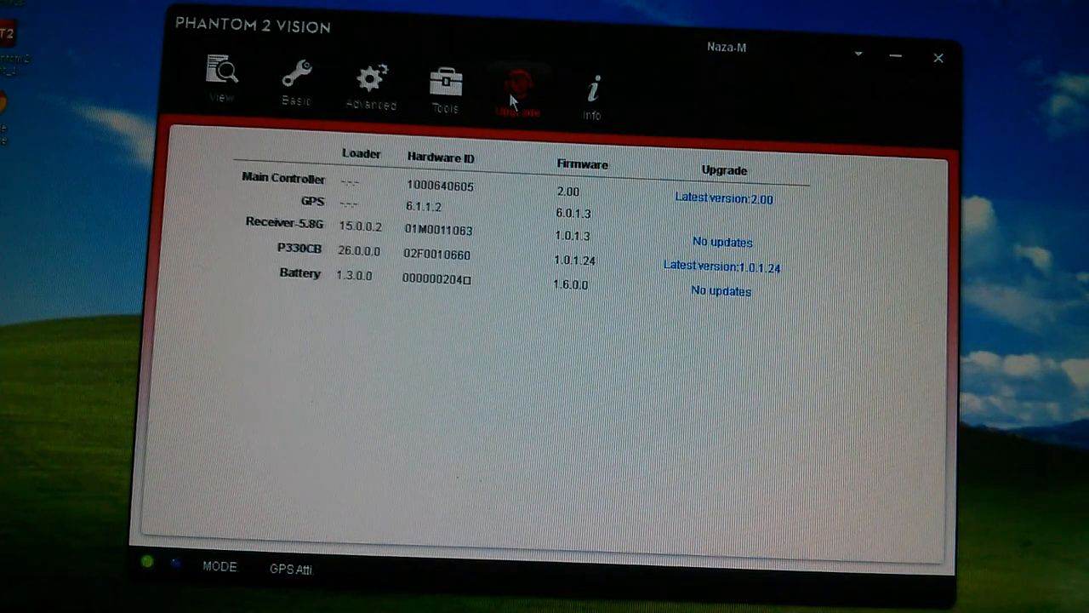
mouse_move(645, 332)
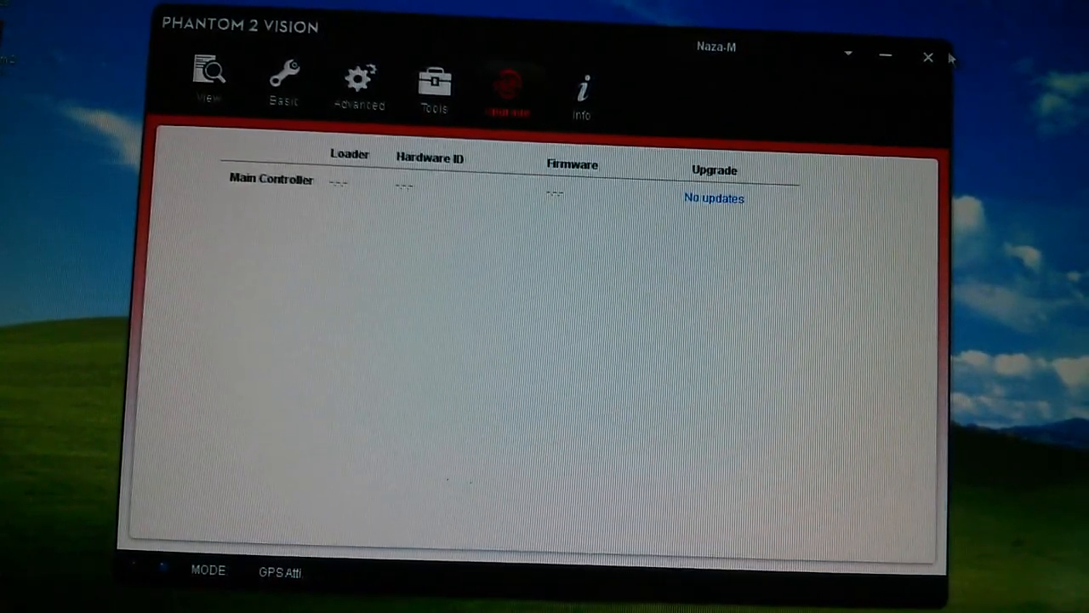
click(926, 58)
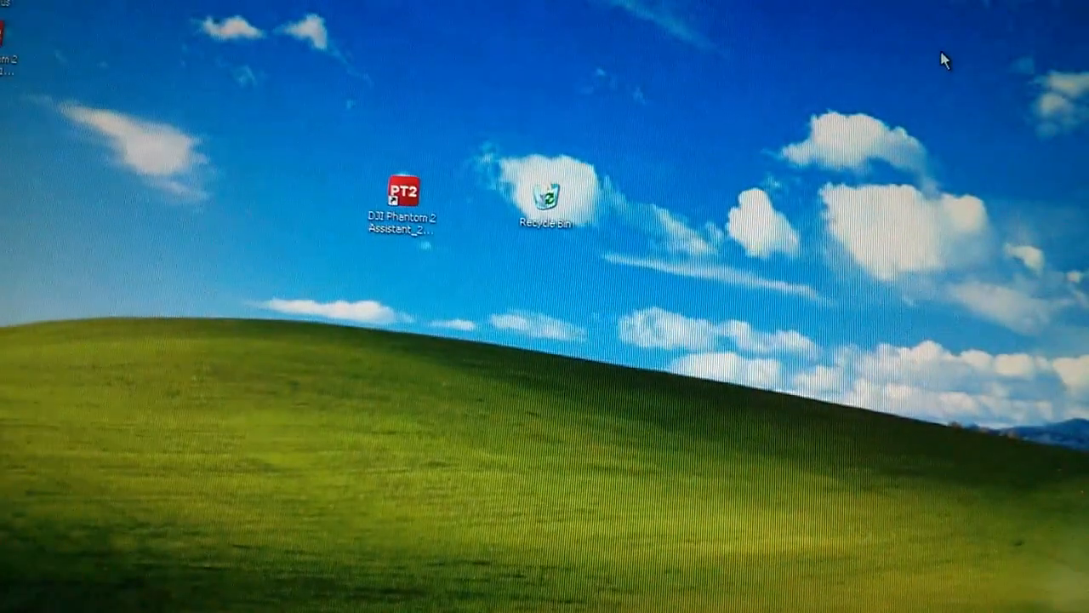